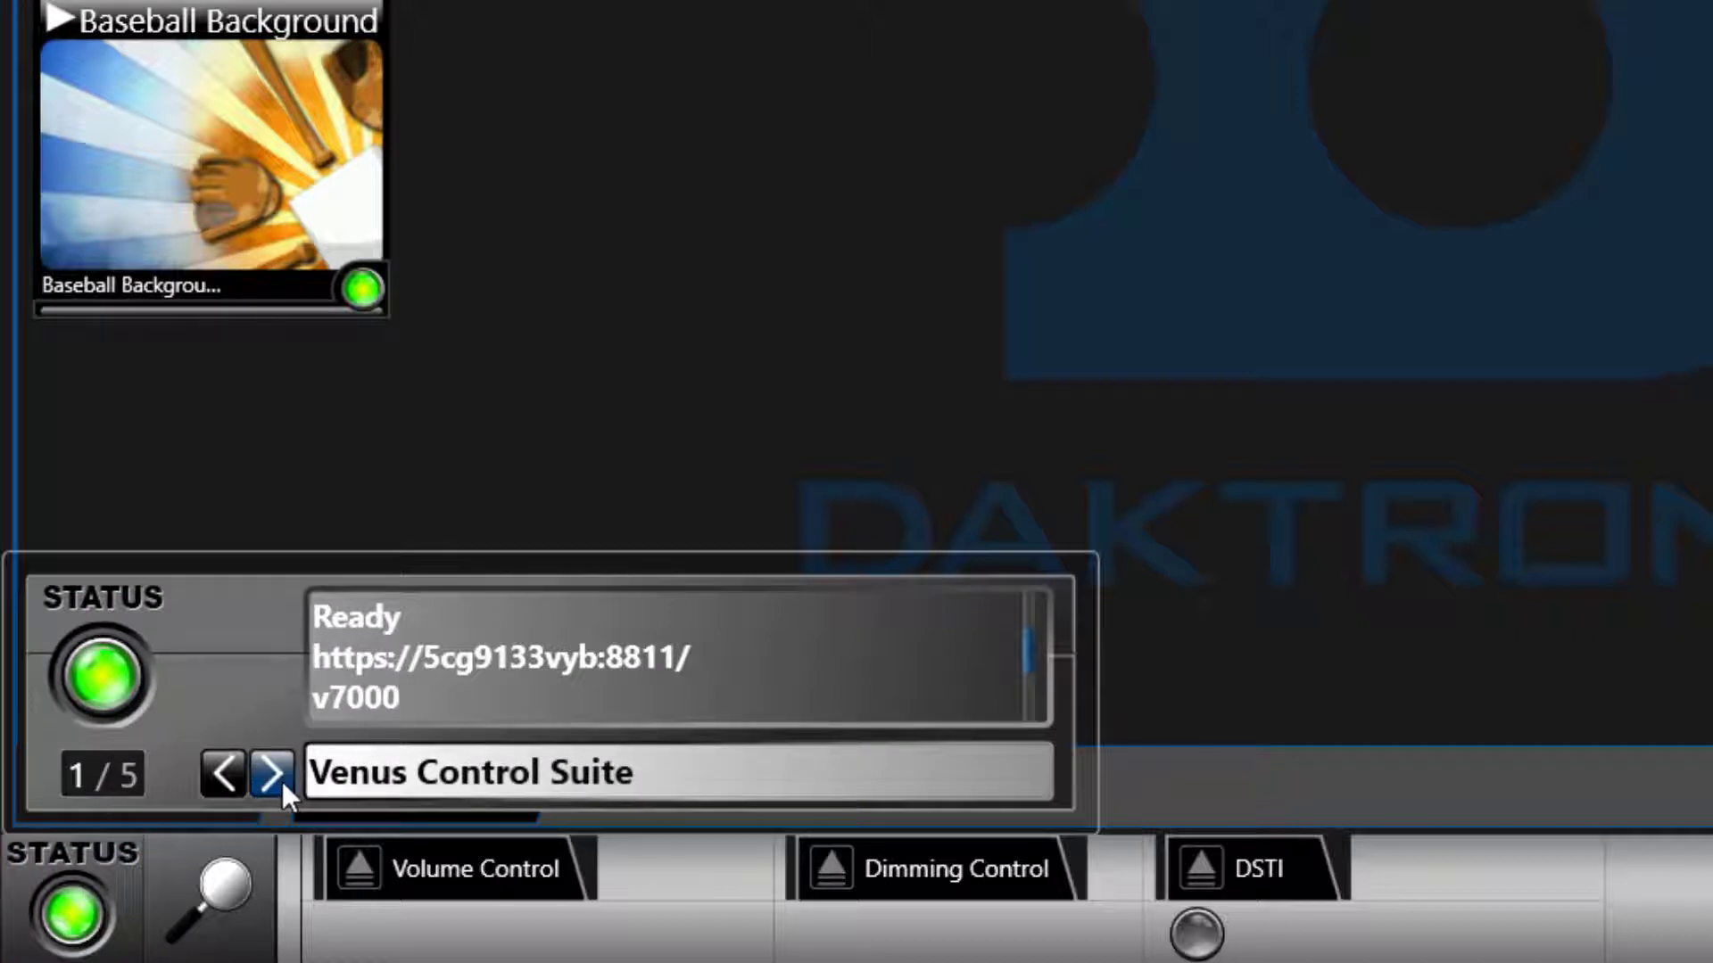
Step: Page the Status panel forward to entry 5/5, showing 29 buttons: 23 script, 6 quick display
click(273, 771)
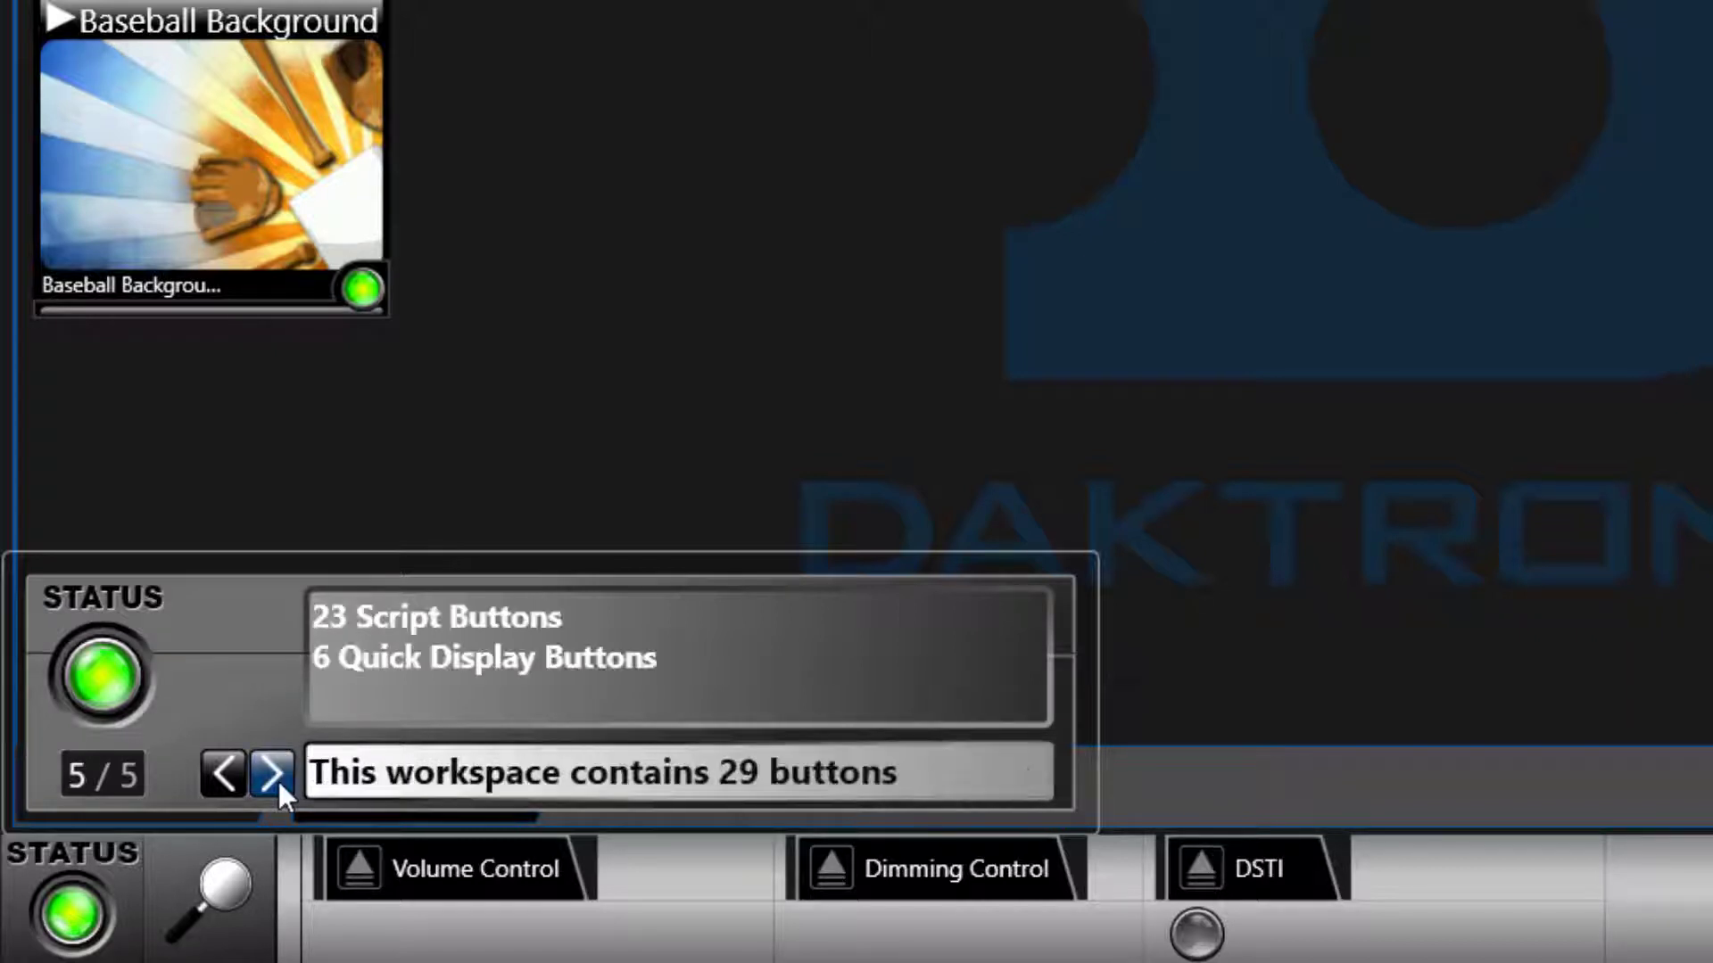